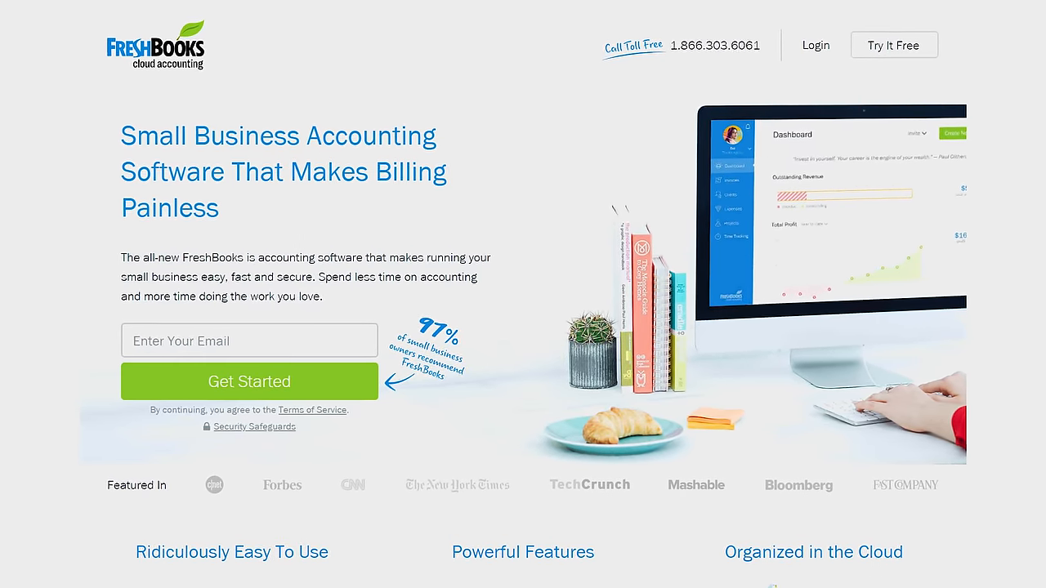
pyautogui.scroll(-3)
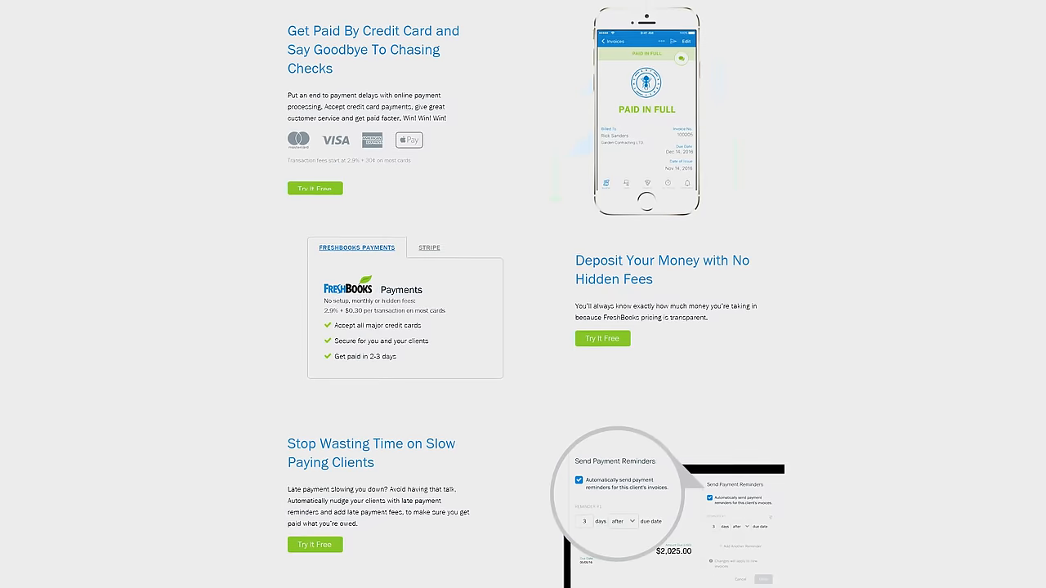
pyautogui.scroll(-3)
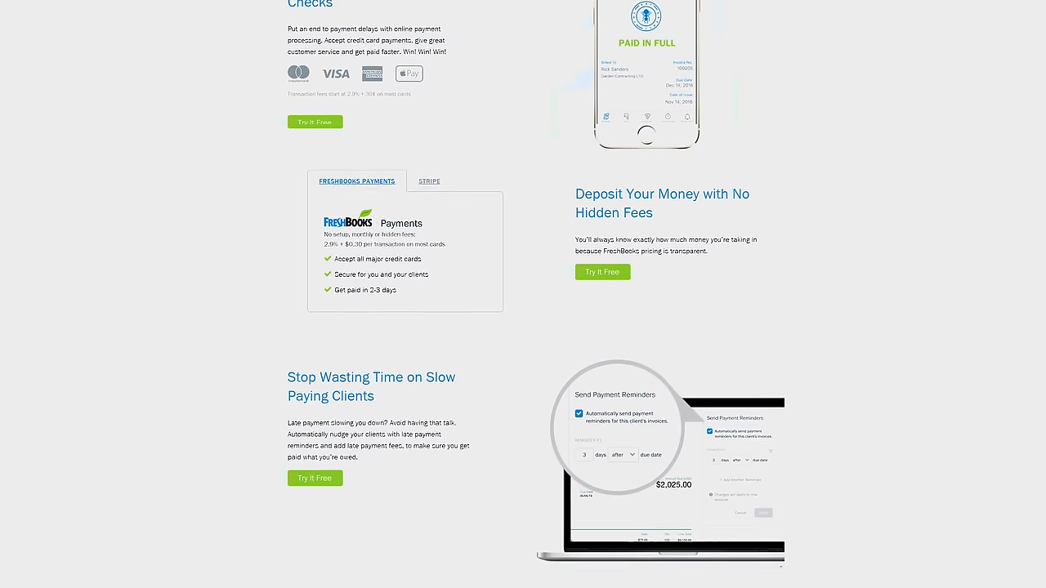
pyautogui.scroll(-3)
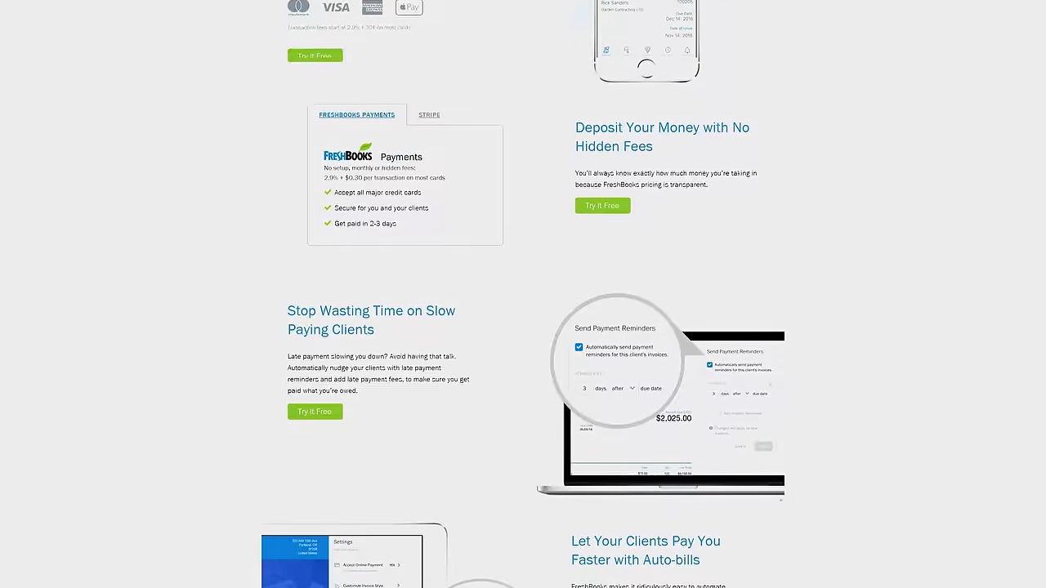
pyautogui.scroll(-3)
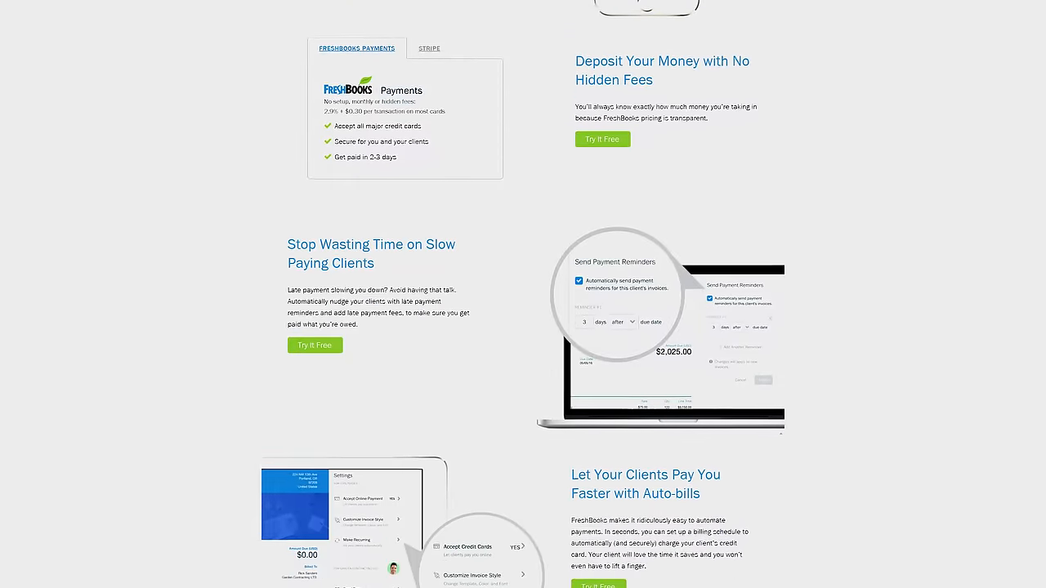
pyautogui.scroll(-3)
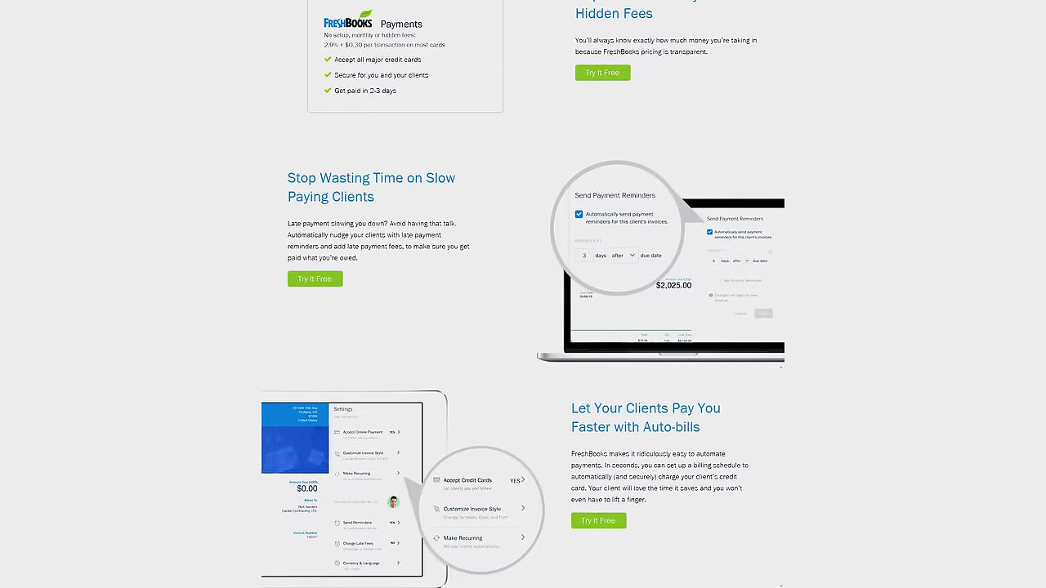
pyautogui.scroll(-3)
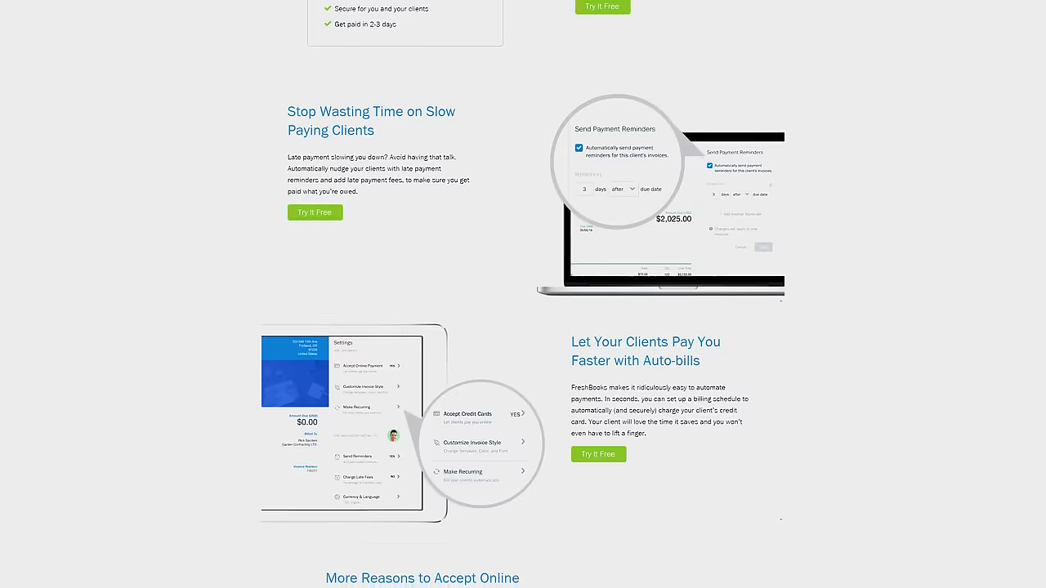
pyautogui.scroll(-3)
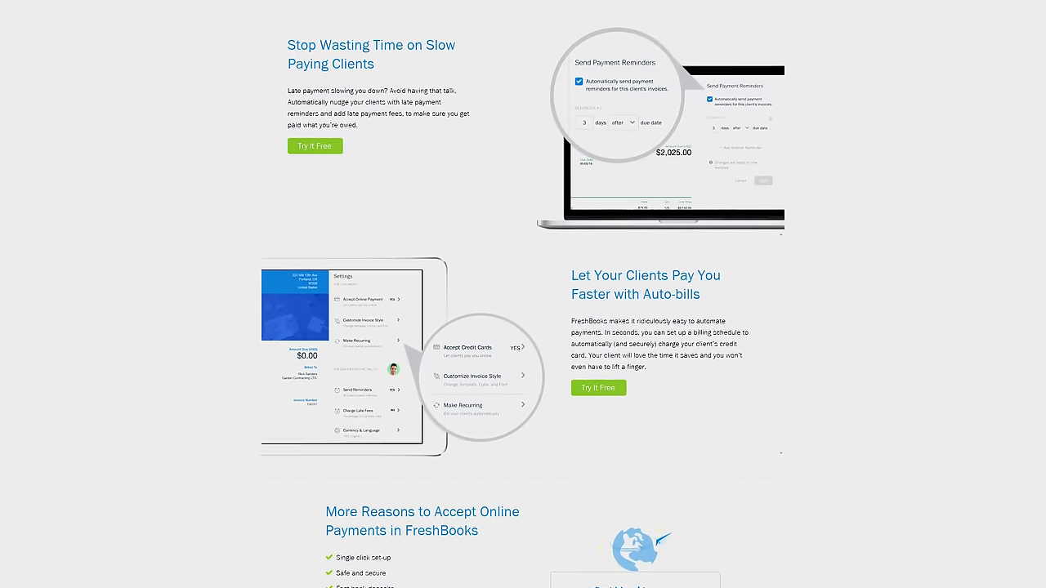
pyautogui.scroll(-3)
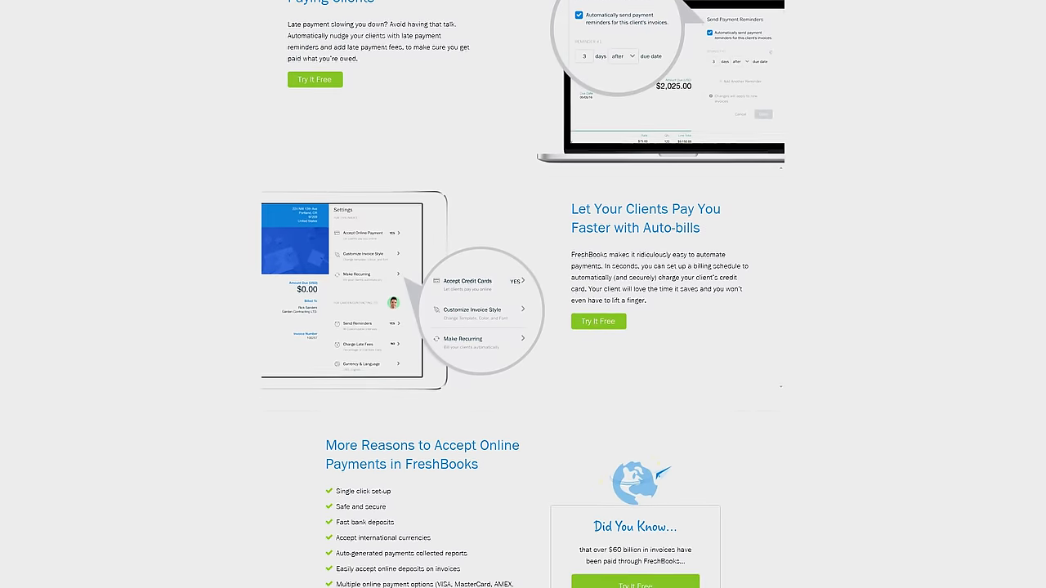